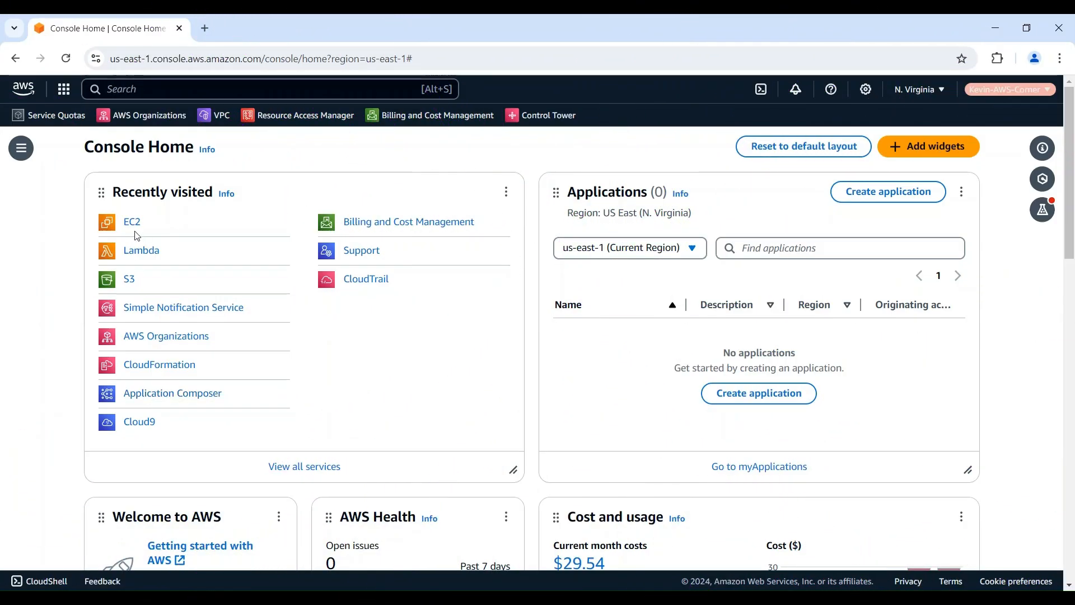
Go to the EC2 dashboard from Recently visited on Console Home
{"action": "left_click", "coordinate": [131, 222]}
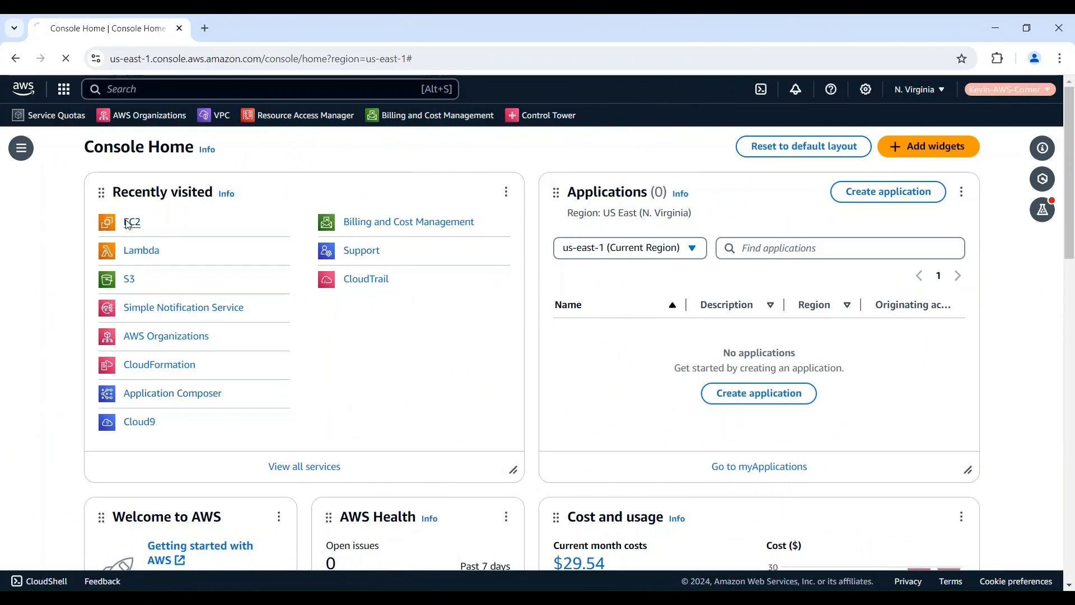
{"action": "left_click", "coordinate": [133, 221]}
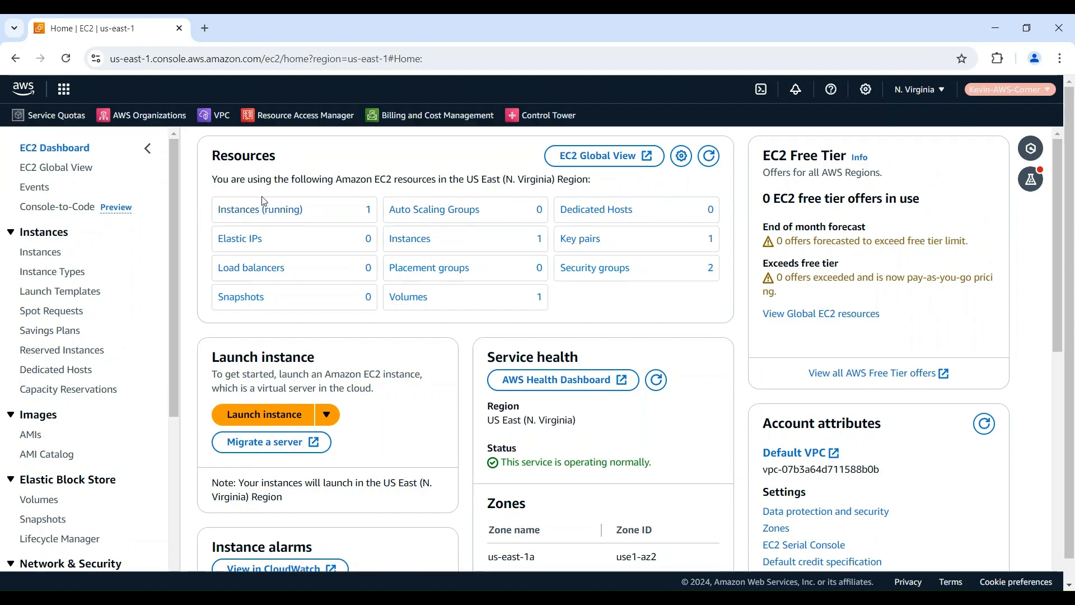
List the running instances, glance at Instance state actions, and open My Demo Server
{"action": "left_click", "coordinate": [259, 209]}
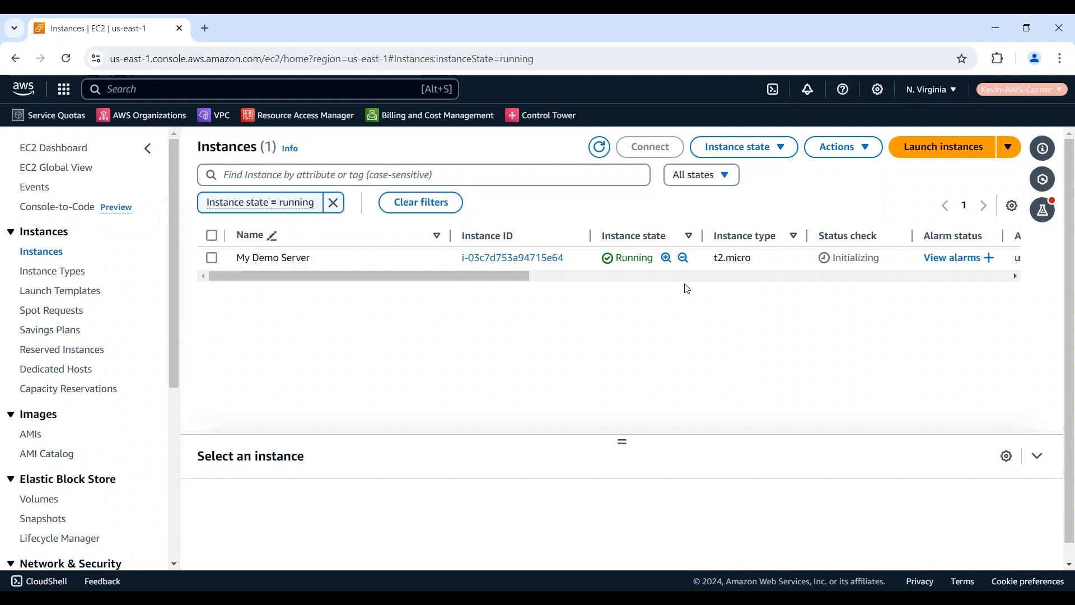
{"action": "mouse_move", "coordinate": [749, 186]}
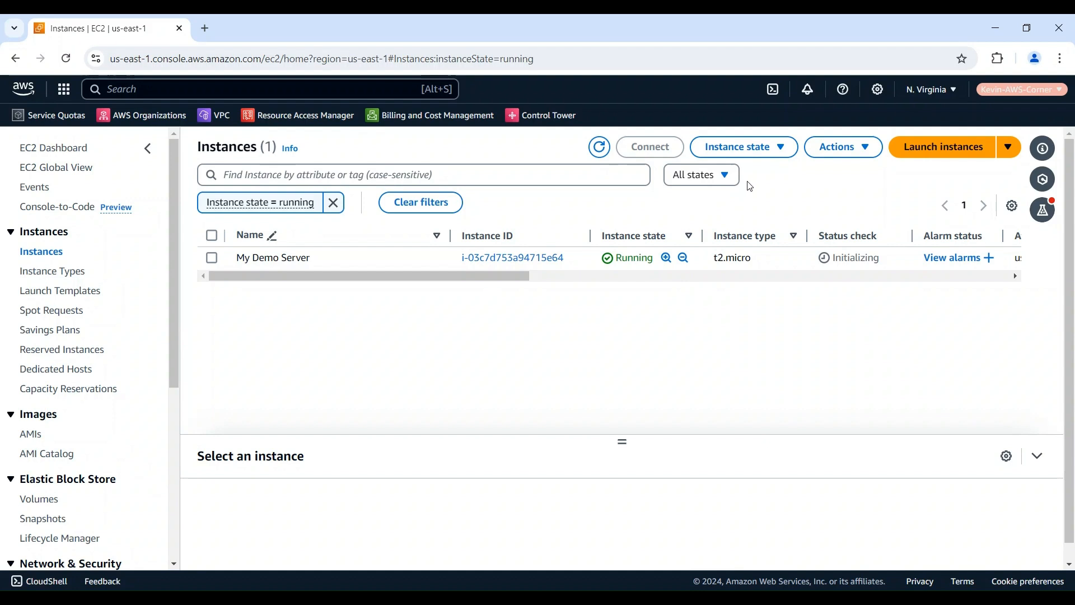
{"action": "left_click", "coordinate": [742, 146]}
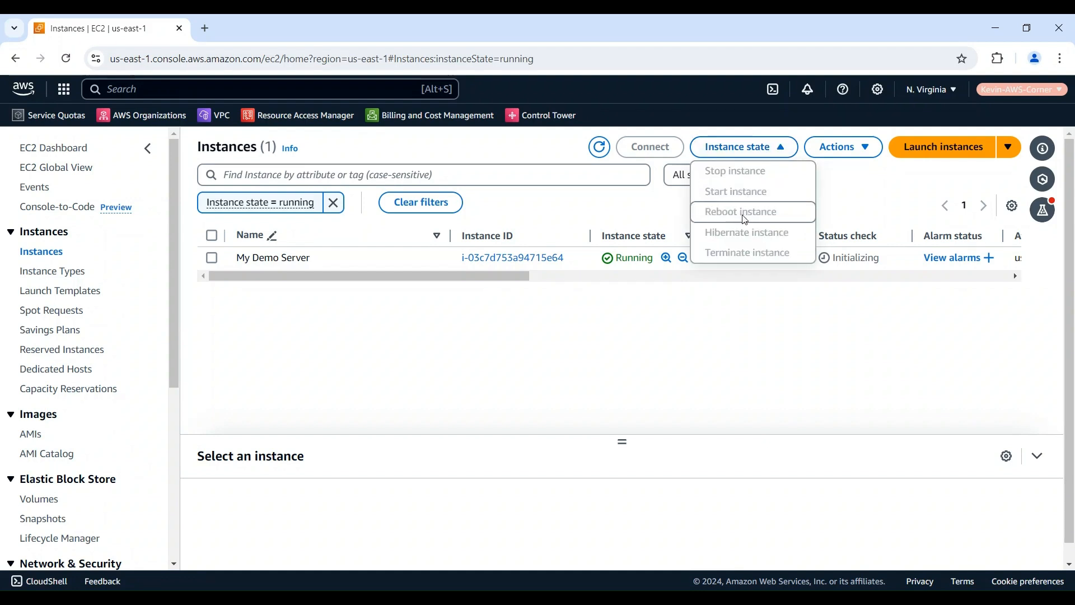
{"action": "left_click", "coordinate": [742, 145]}
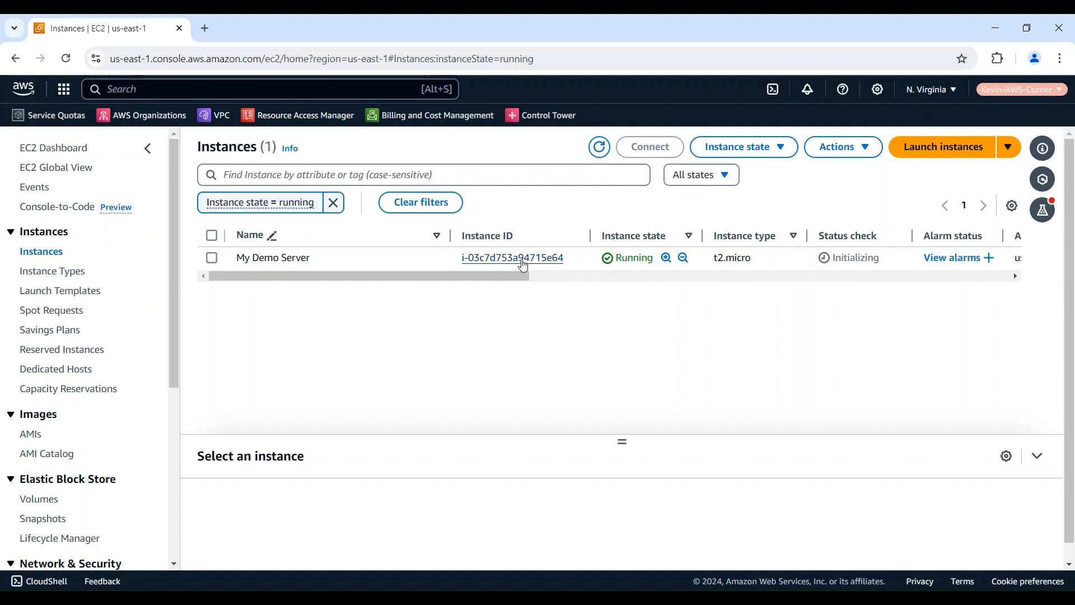
{"action": "left_click", "coordinate": [511, 257]}
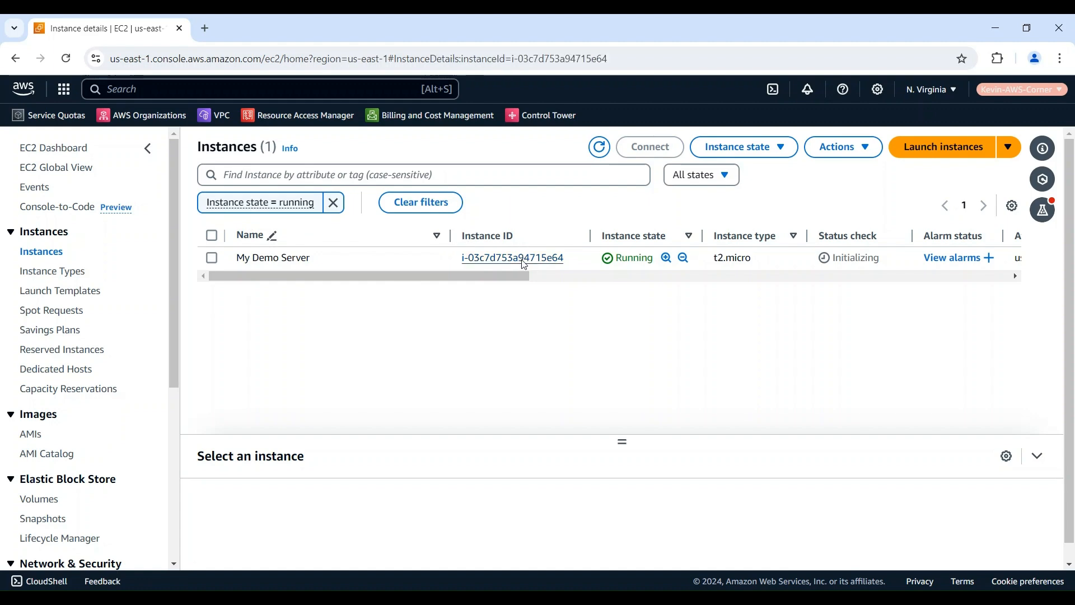
Review My Demo Server's summary and its Details section with addresses, VPC and subnet
{"action": "left_click", "coordinate": [512, 258]}
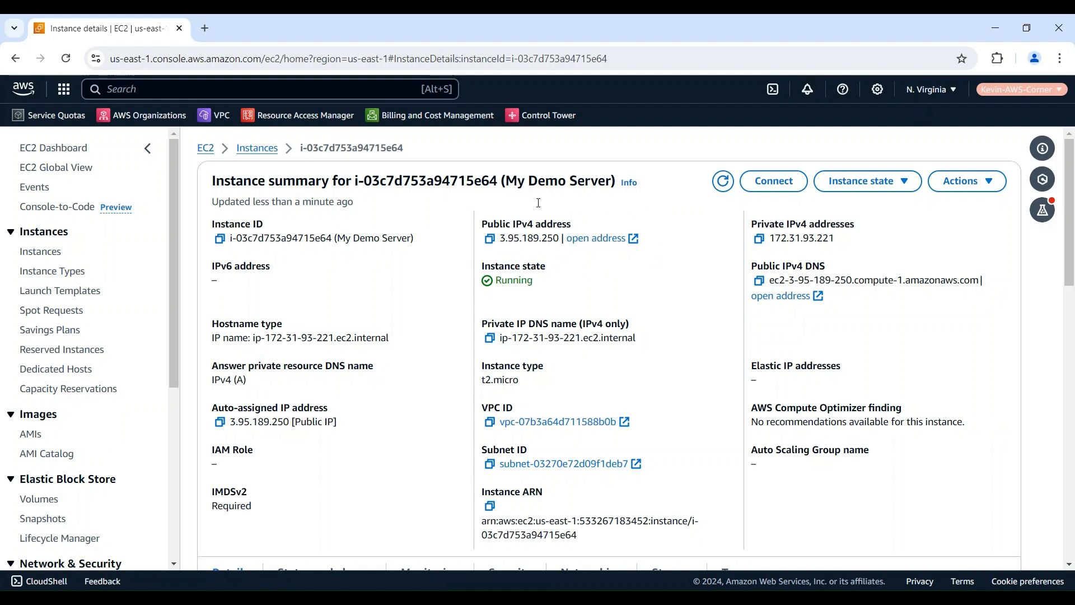
{"action": "mouse_move", "coordinate": [537, 203]}
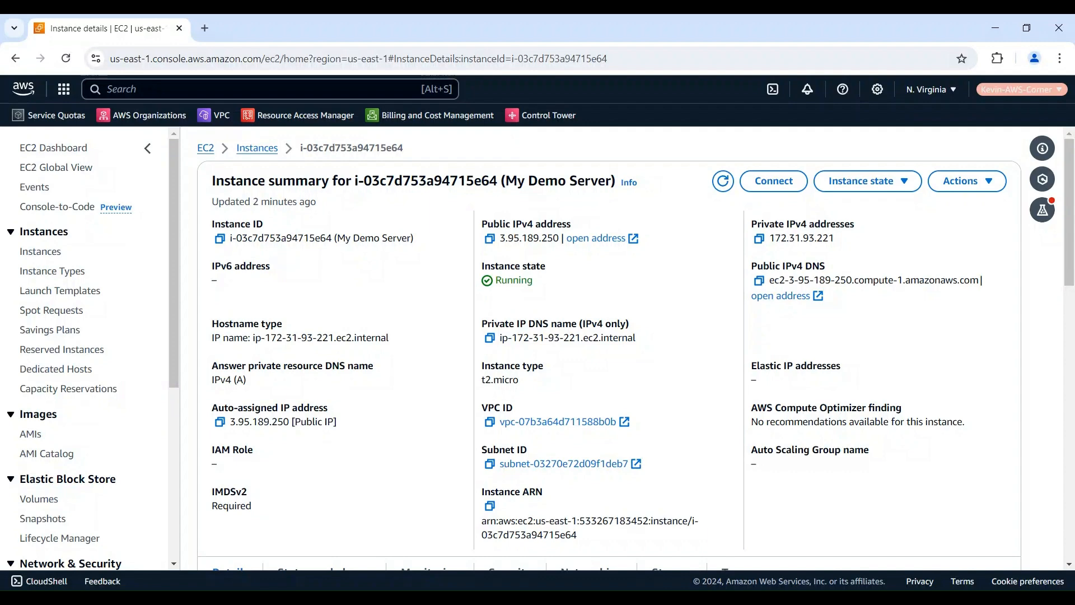
{"action": "scroll", "scroll_direction": "down", "scroll_amount": 3}
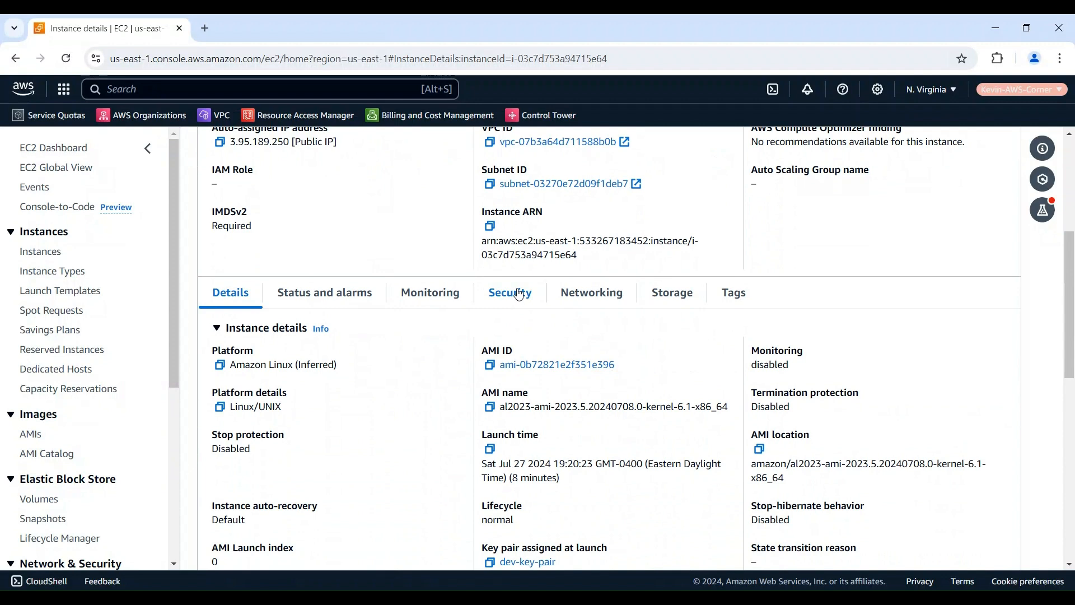
From the Security tab, reach the Edit inbound rules page of launch-wizard-1
{"action": "left_click", "coordinate": [509, 293]}
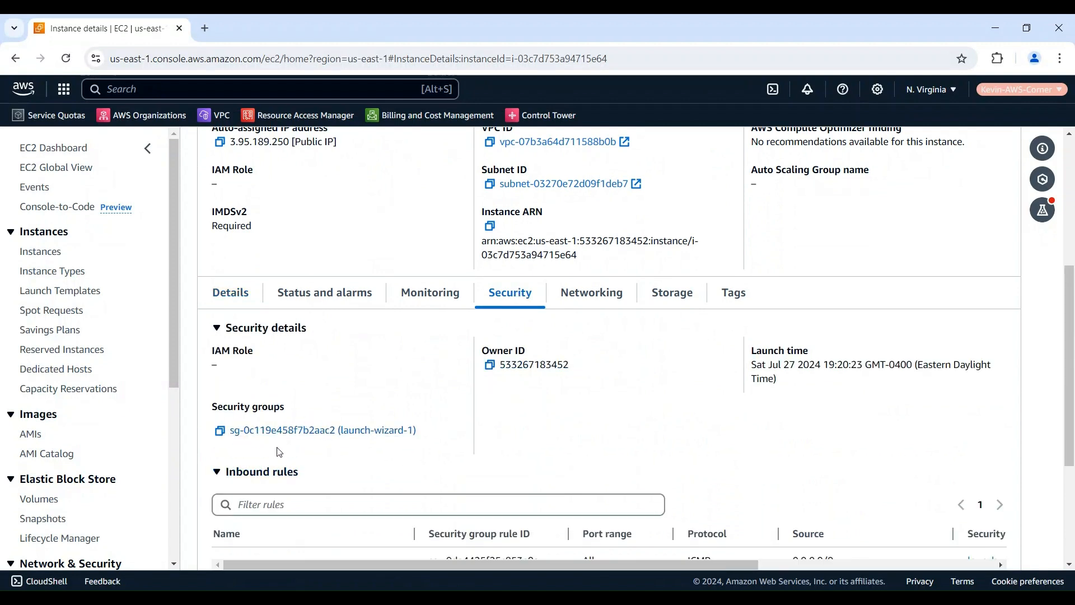
{"action": "left_click", "coordinate": [304, 430]}
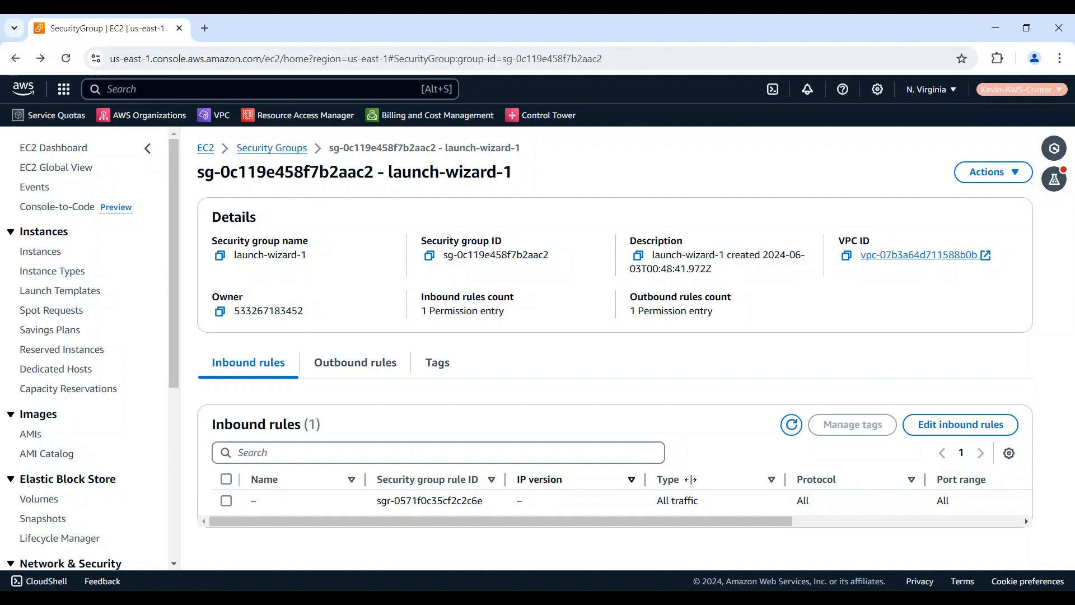
{"action": "left_click", "coordinate": [959, 423]}
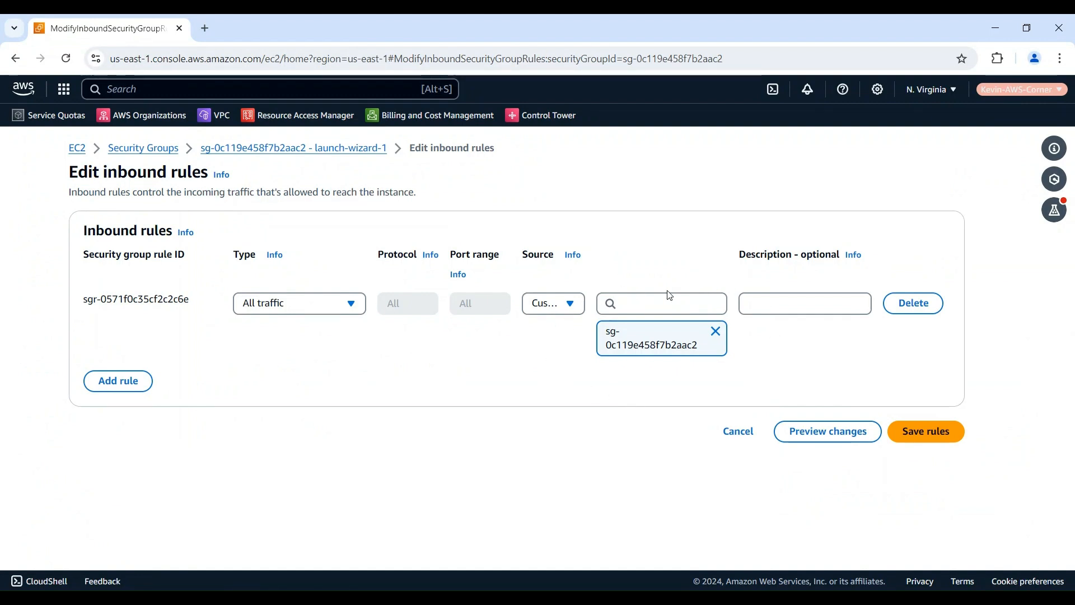
{"action": "mouse_move", "coordinate": [728, 340]}
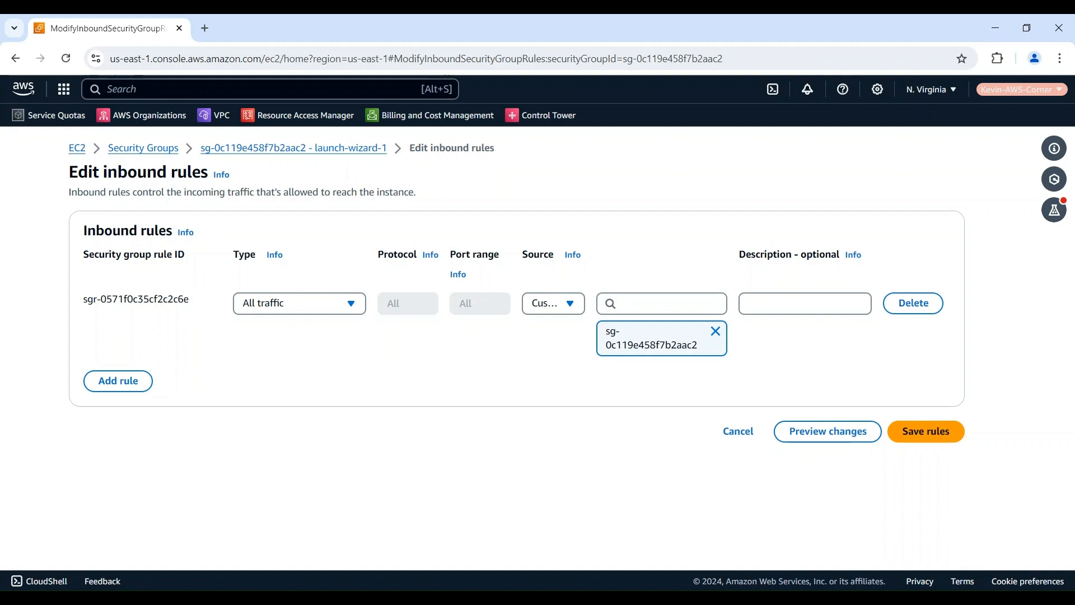
{"action": "mouse_move", "coordinate": [176, 485]}
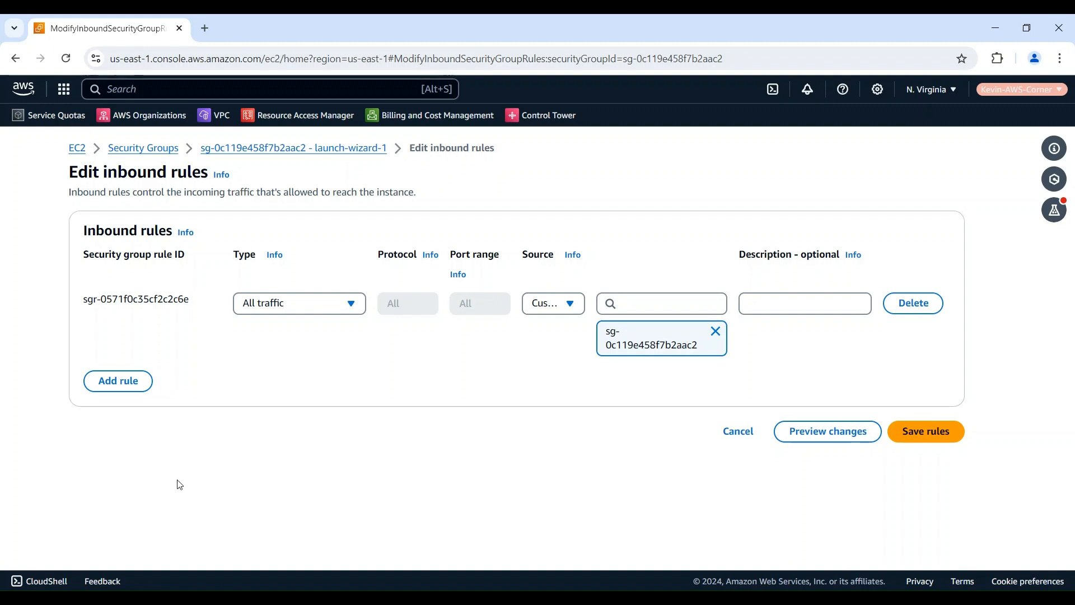
Add an All ICMP - IPv4 rule with source Anywhere (0.0.0.0/0) and save the rules
{"action": "left_click", "coordinate": [118, 381]}
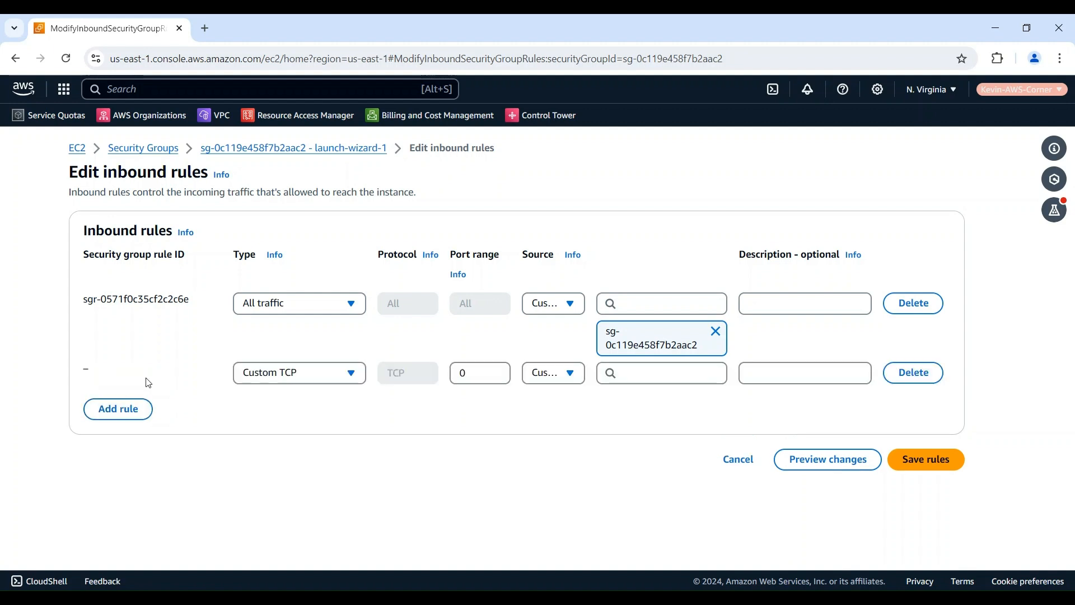
{"action": "left_click", "coordinate": [298, 372]}
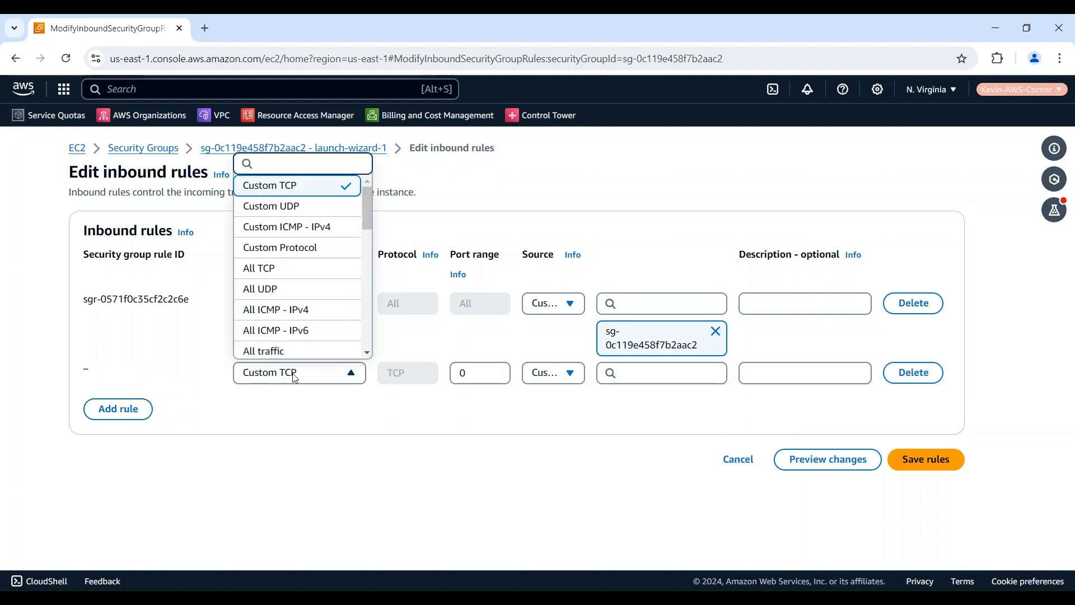
{"action": "left_click", "coordinate": [275, 309]}
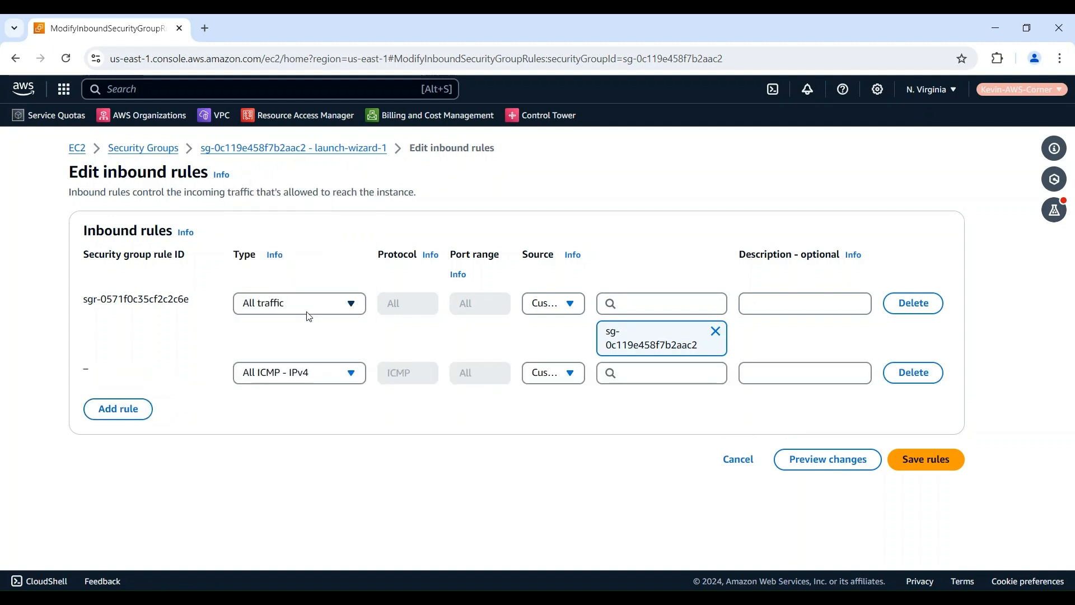
{"action": "mouse_move", "coordinate": [555, 431]}
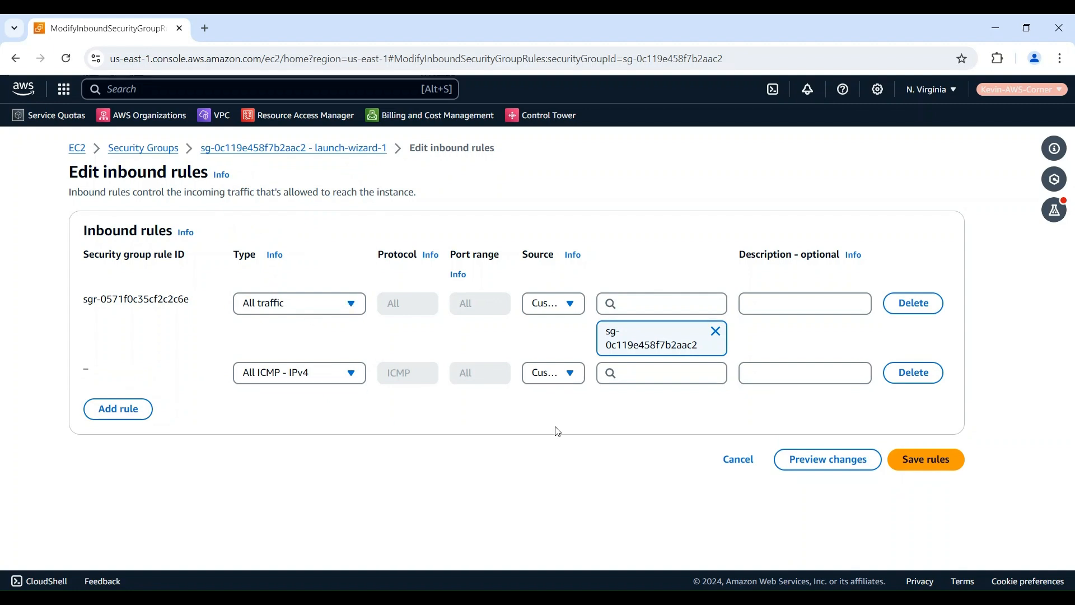
{"action": "left_click", "coordinate": [552, 372]}
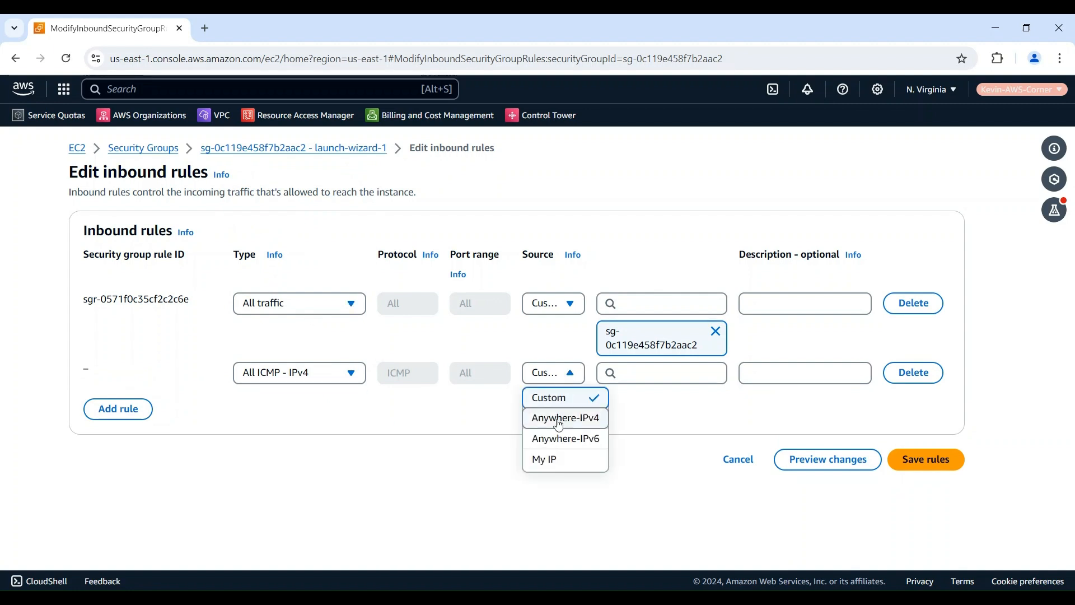
{"action": "left_click", "coordinate": [565, 417]}
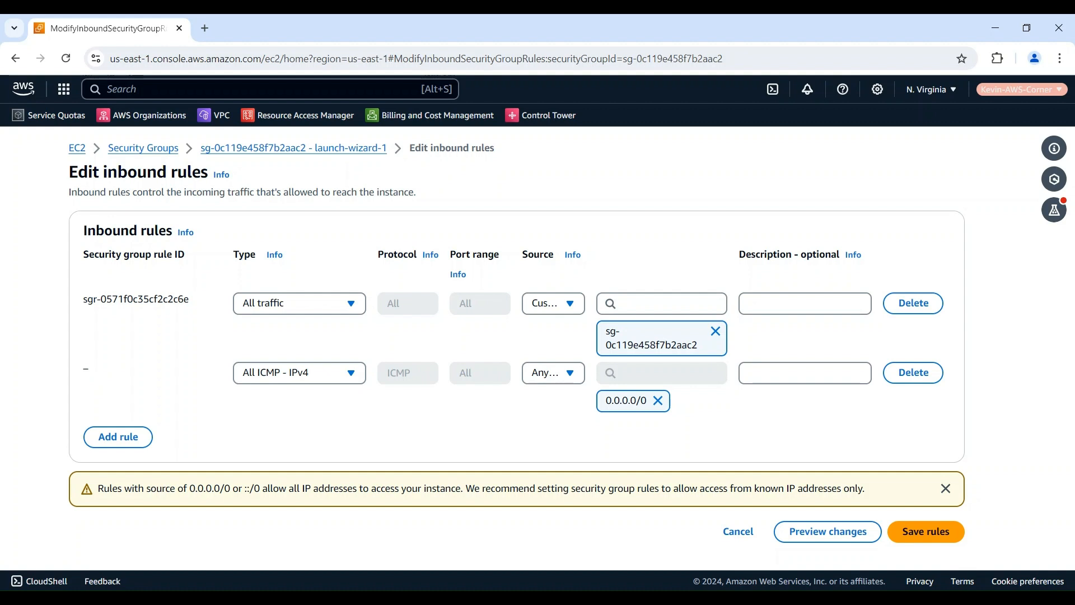
{"action": "mouse_move", "coordinate": [717, 485]}
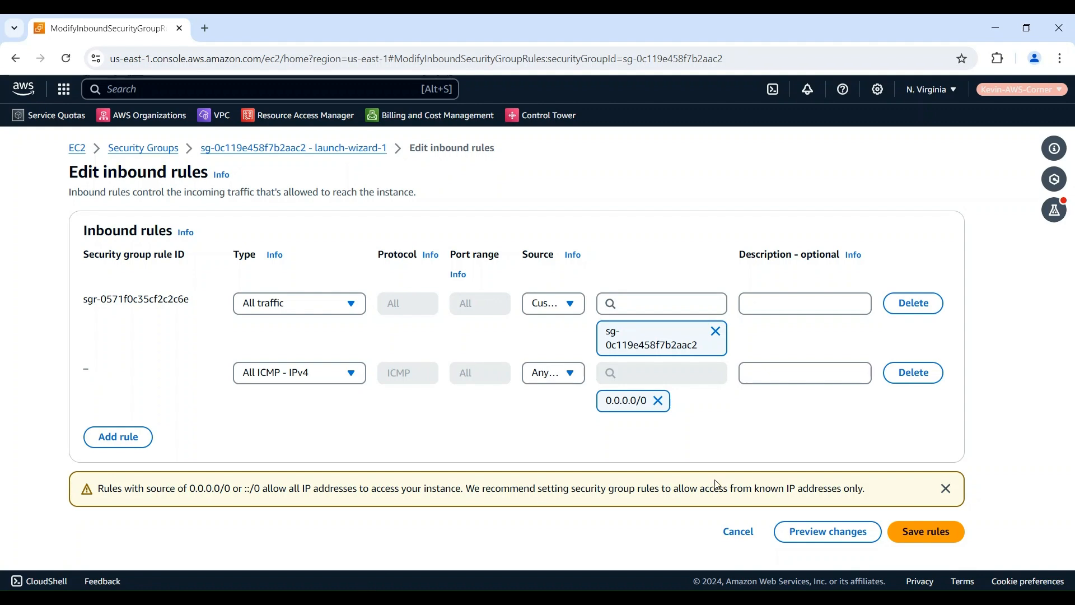
{"action": "left_click", "coordinate": [925, 531]}
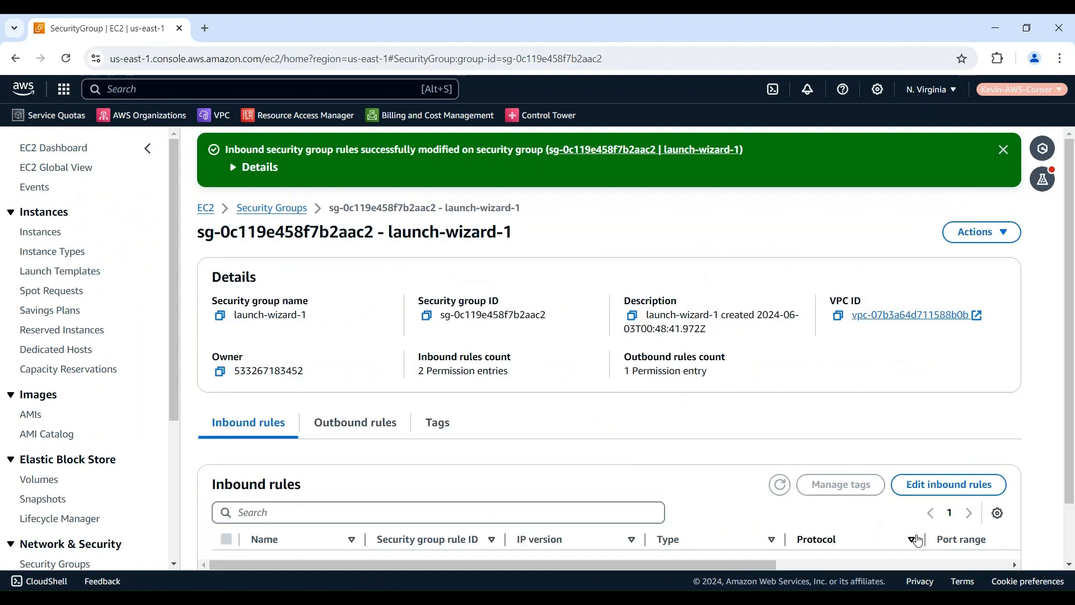
Return to My Demo Server's instance summary showing public IPv4 3.95.189.250
{"action": "left_click", "coordinate": [1002, 149]}
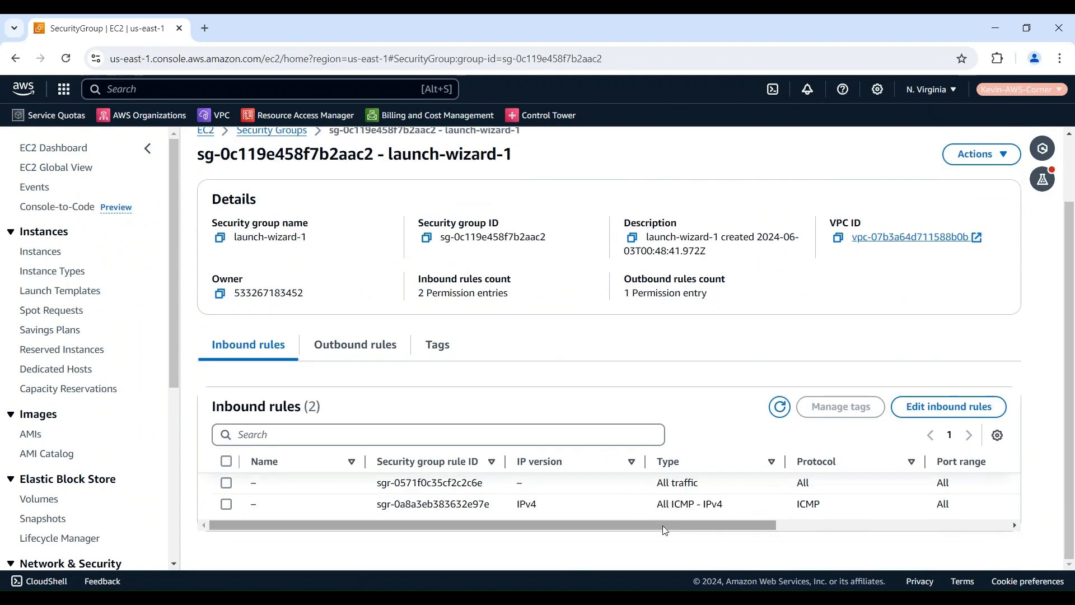
{"action": "scroll", "scroll_direction": "right", "scroll_amount": 3}
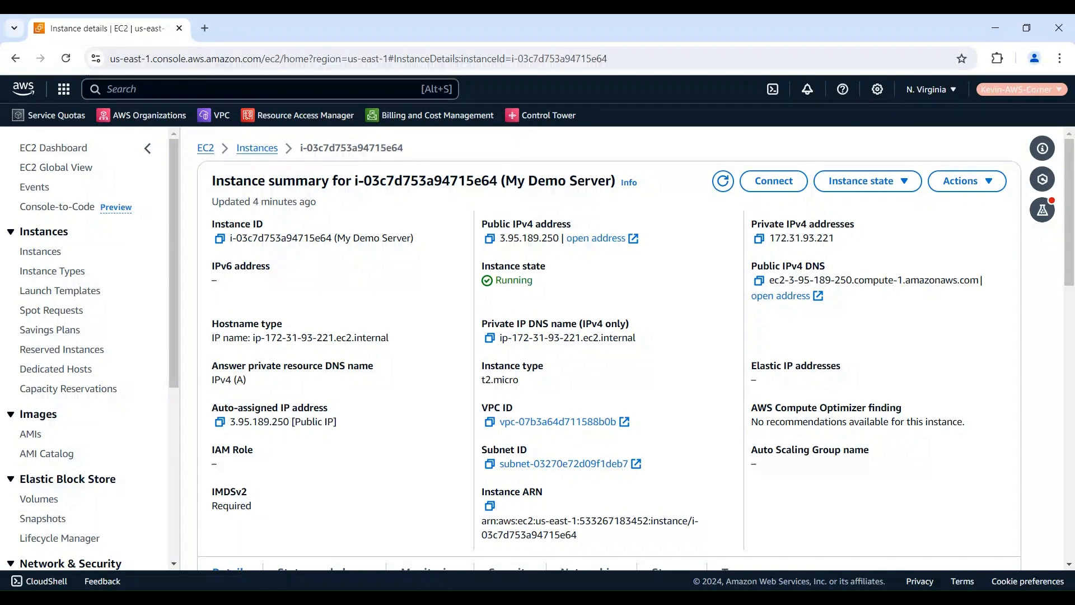
From the Networking tab, open subnet-03270e72d09f1deb7 in the VPC console
{"action": "scroll", "scroll_direction": "down", "scroll_amount": 3}
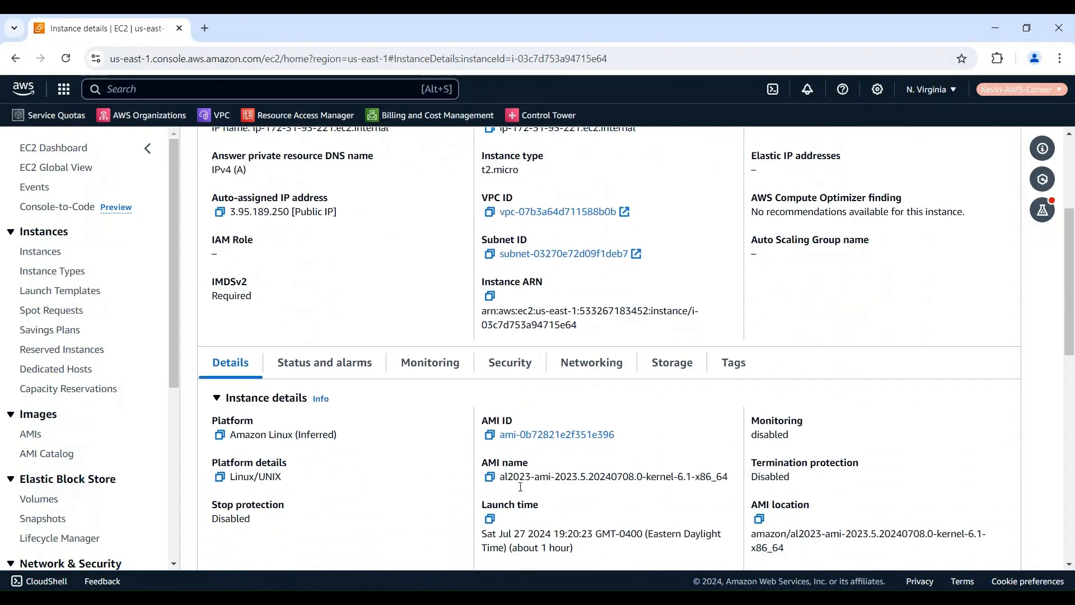
{"action": "scroll", "scroll_direction": "down", "scroll_amount": 3}
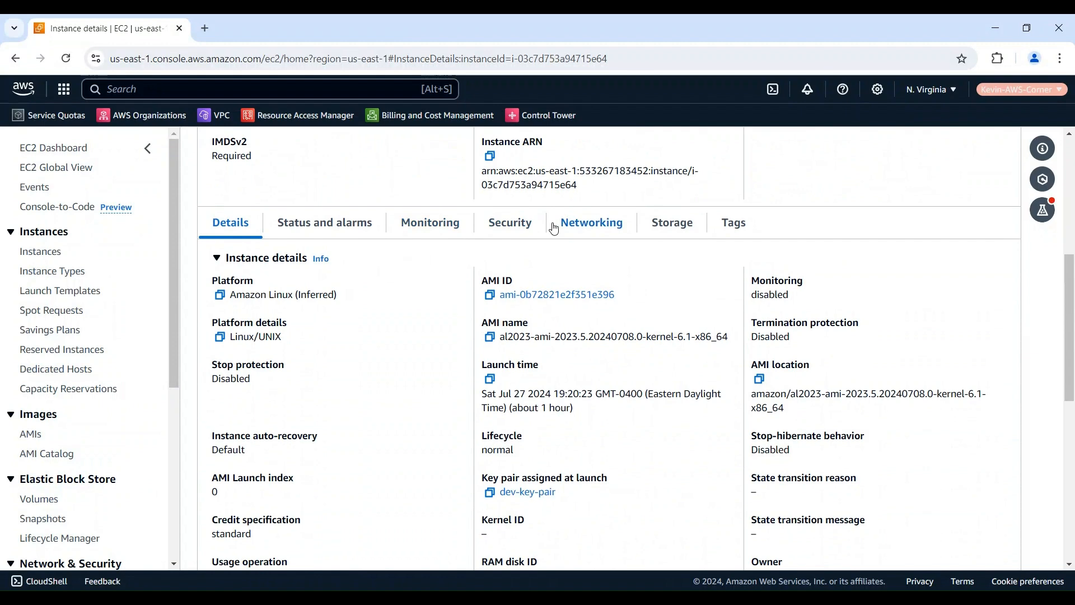
{"action": "left_click", "coordinate": [590, 222]}
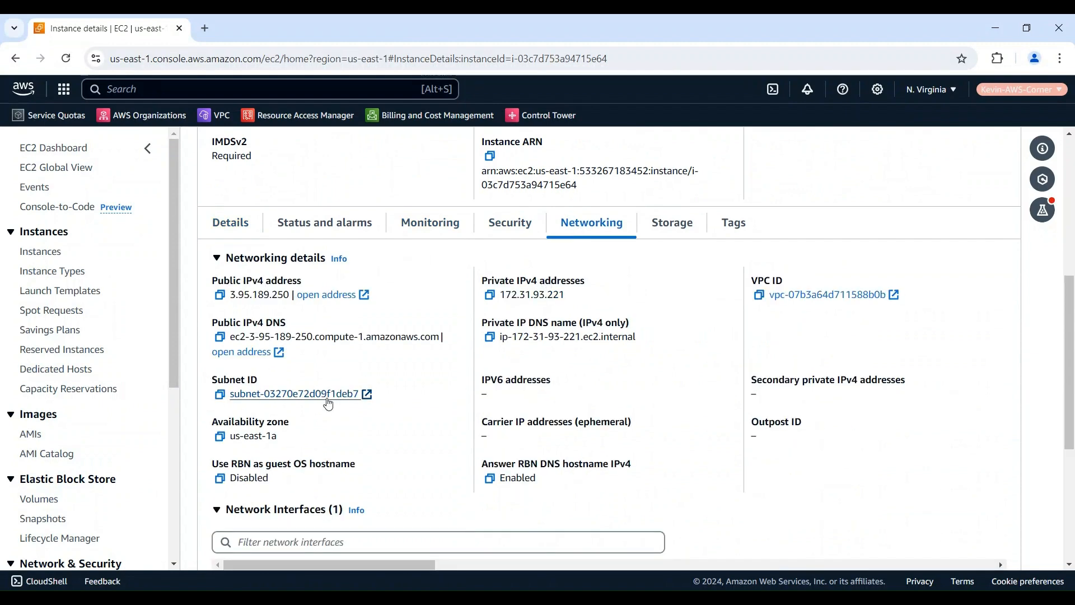
{"action": "left_click", "coordinate": [298, 393]}
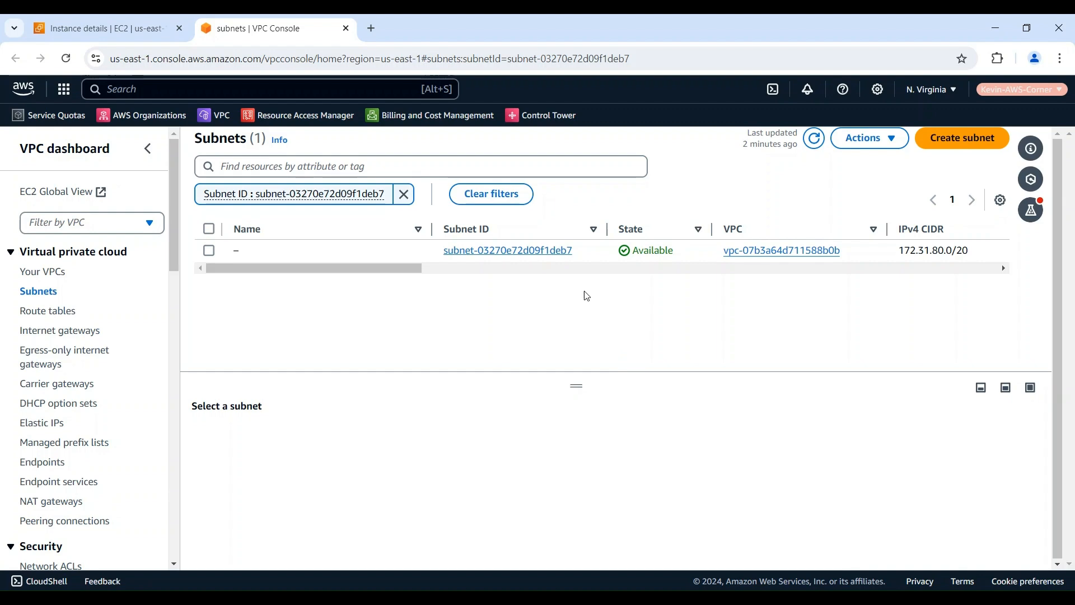
Open the subnet's details and view network ACL acl-08a9025fbf1362eab's inbound and outbound rules
{"action": "left_click", "coordinate": [508, 249]}
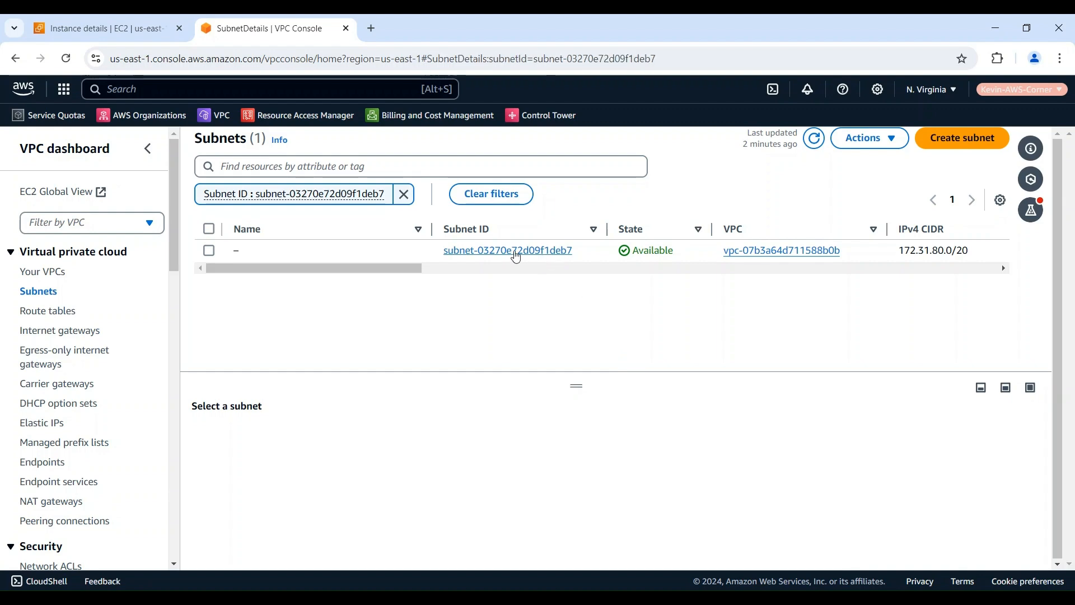
{"action": "left_click", "coordinate": [507, 249]}
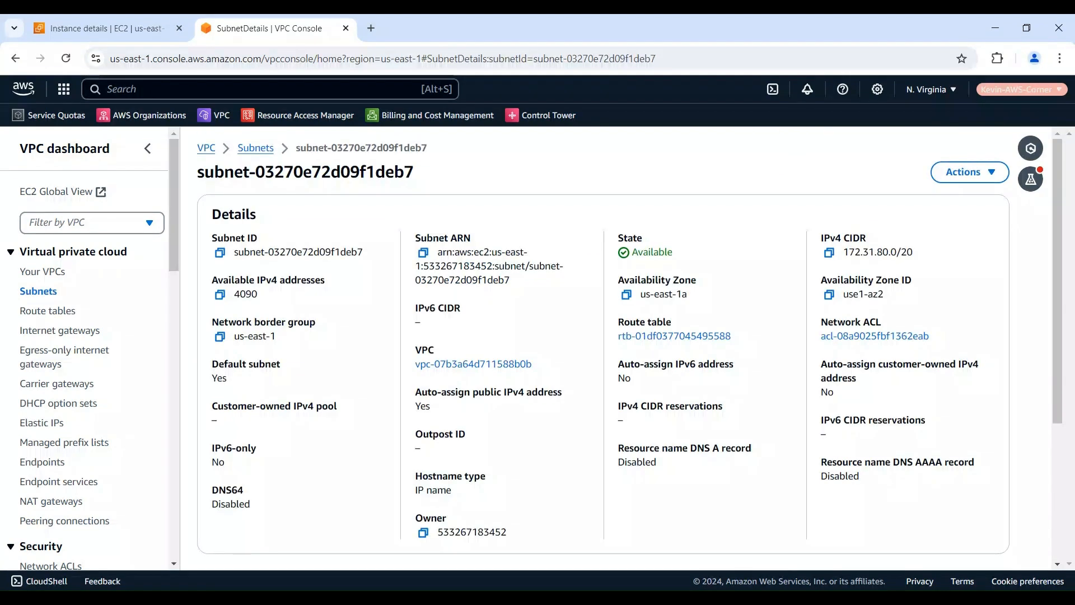
{"action": "scroll", "scroll_direction": "down", "scroll_amount": 3}
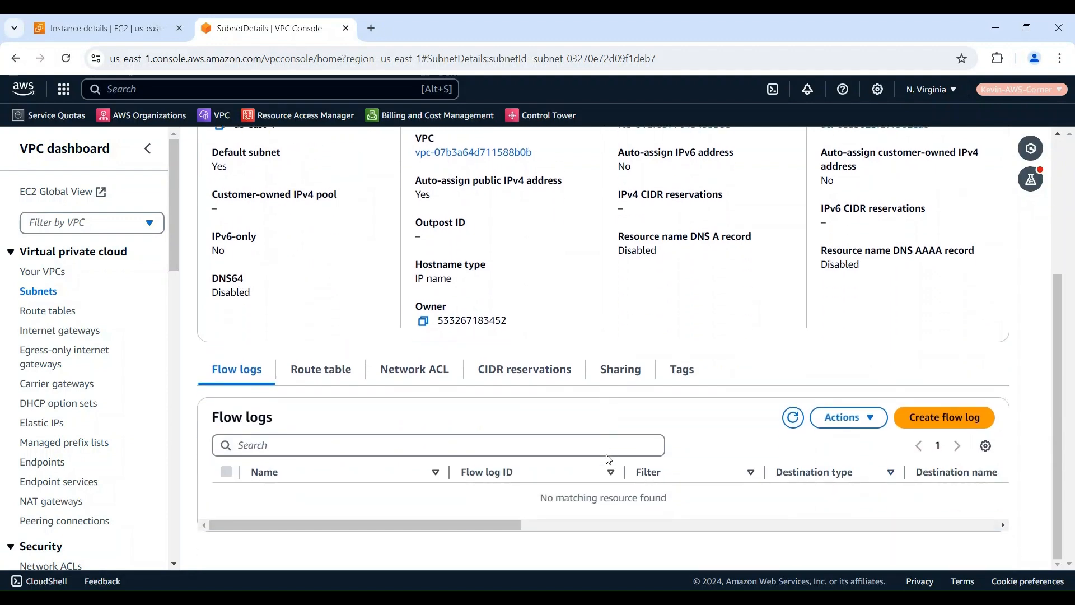
{"action": "left_click", "coordinate": [413, 368]}
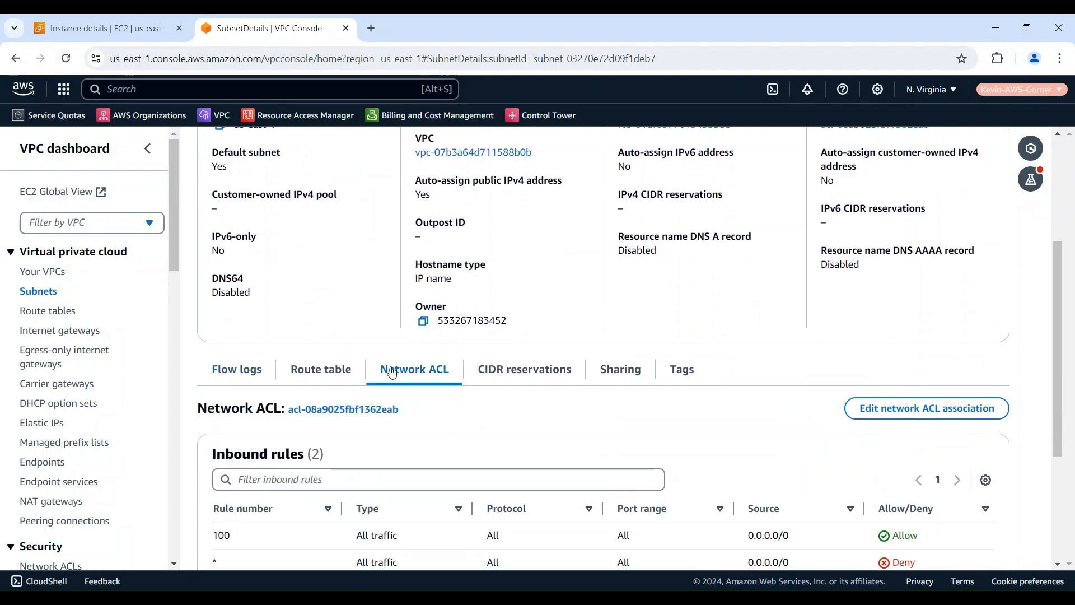
{"action": "scroll", "scroll_direction": "down", "scroll_amount": 3}
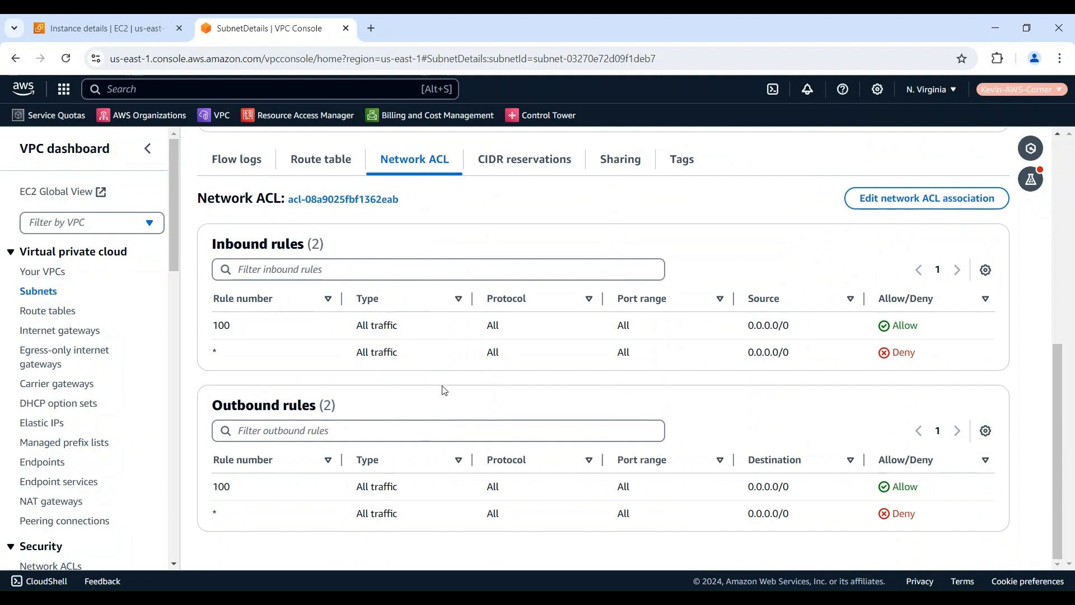
{"action": "mouse_move", "coordinate": [921, 334]}
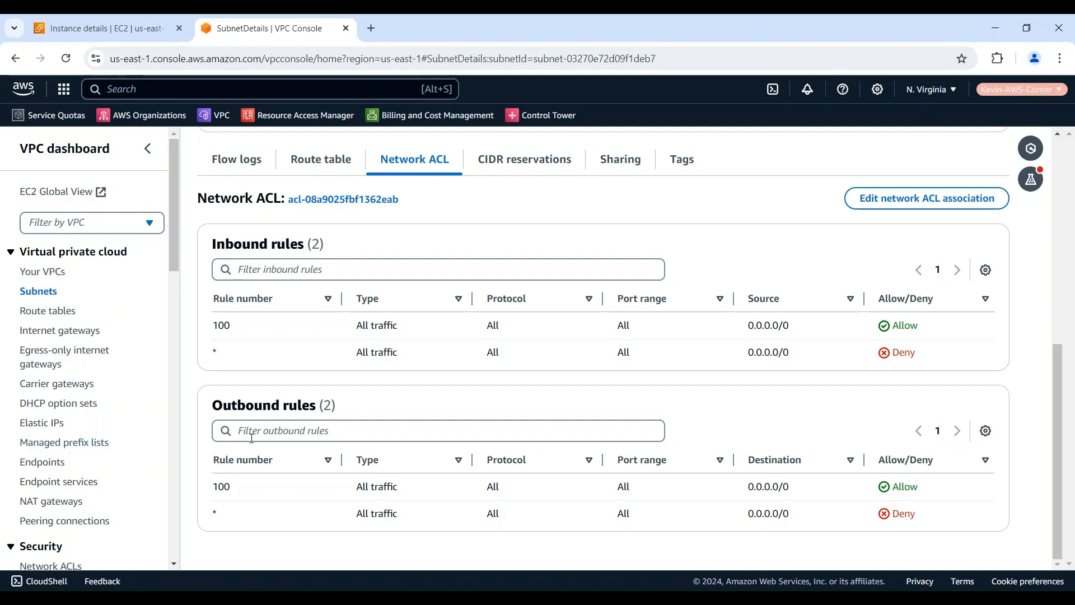
{"action": "left_click", "coordinate": [319, 157]}
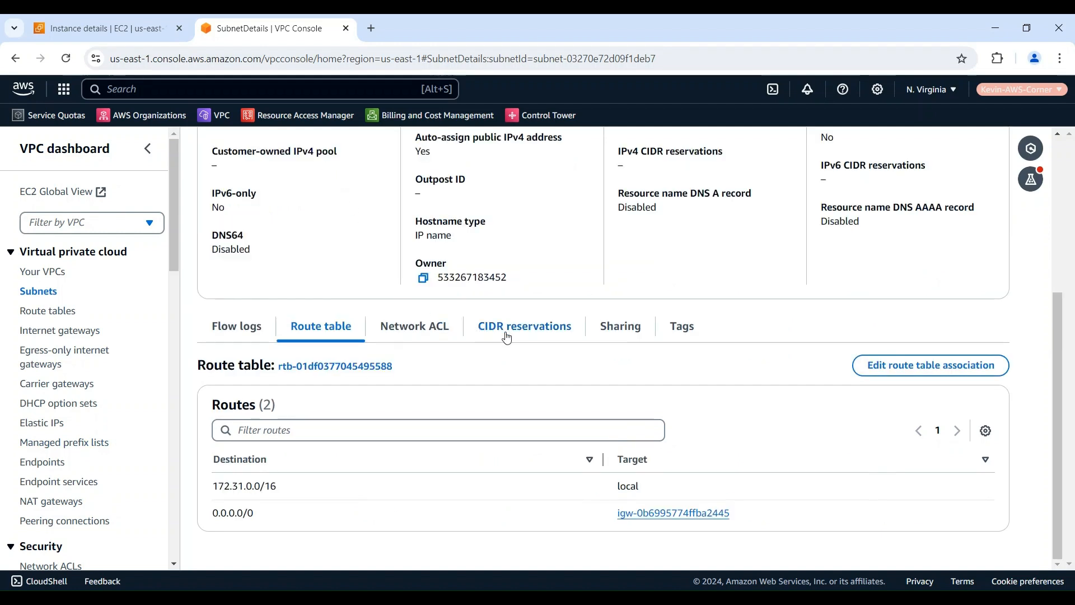
{"action": "mouse_move", "coordinate": [30, 427]}
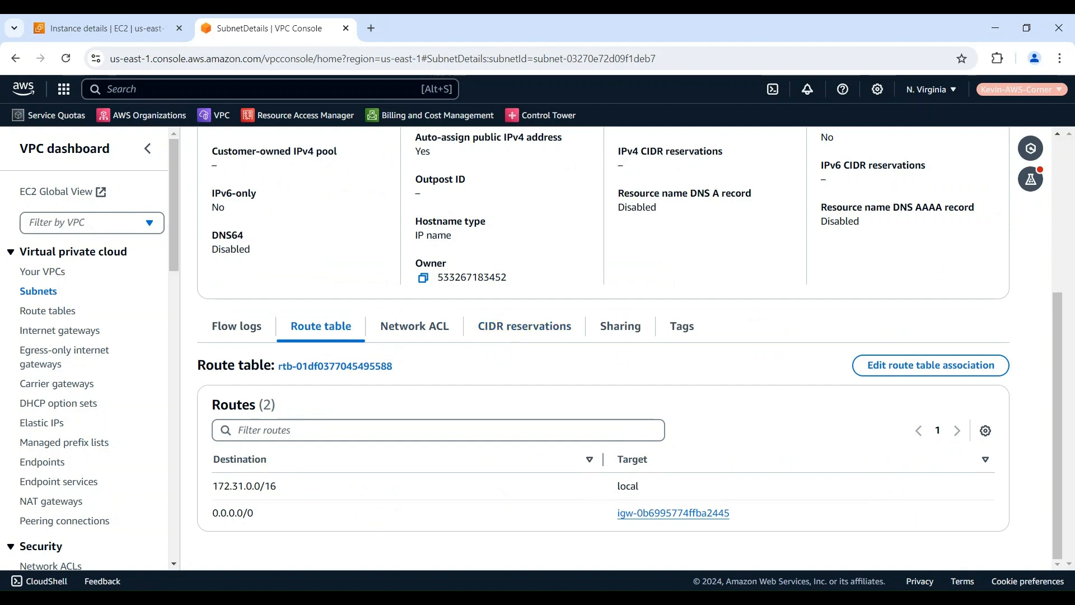
{"action": "mouse_move", "coordinate": [227, 527]}
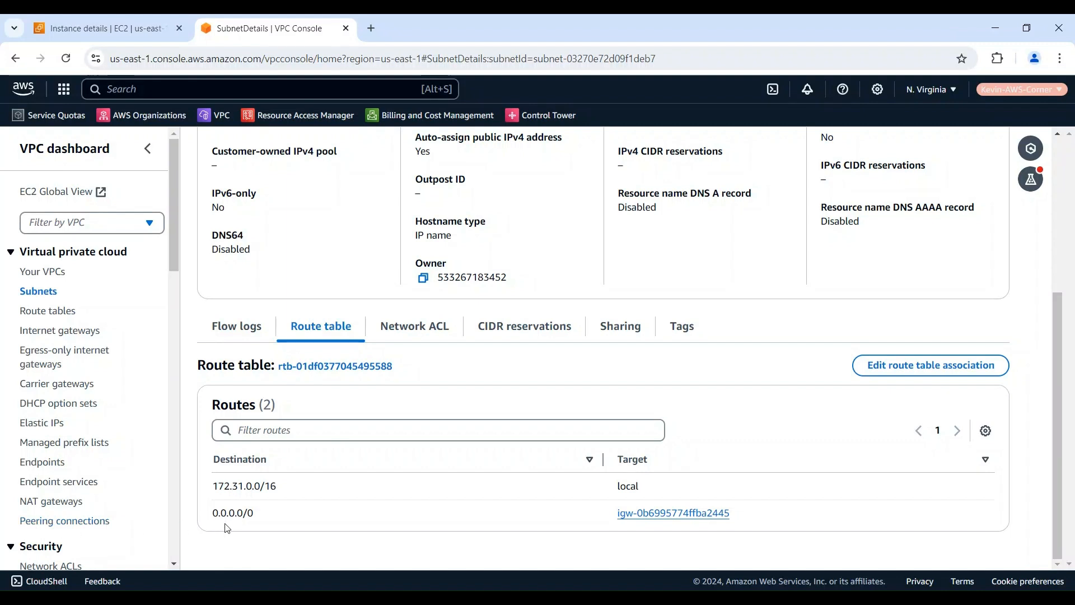
{"action": "mouse_move", "coordinate": [470, 529]}
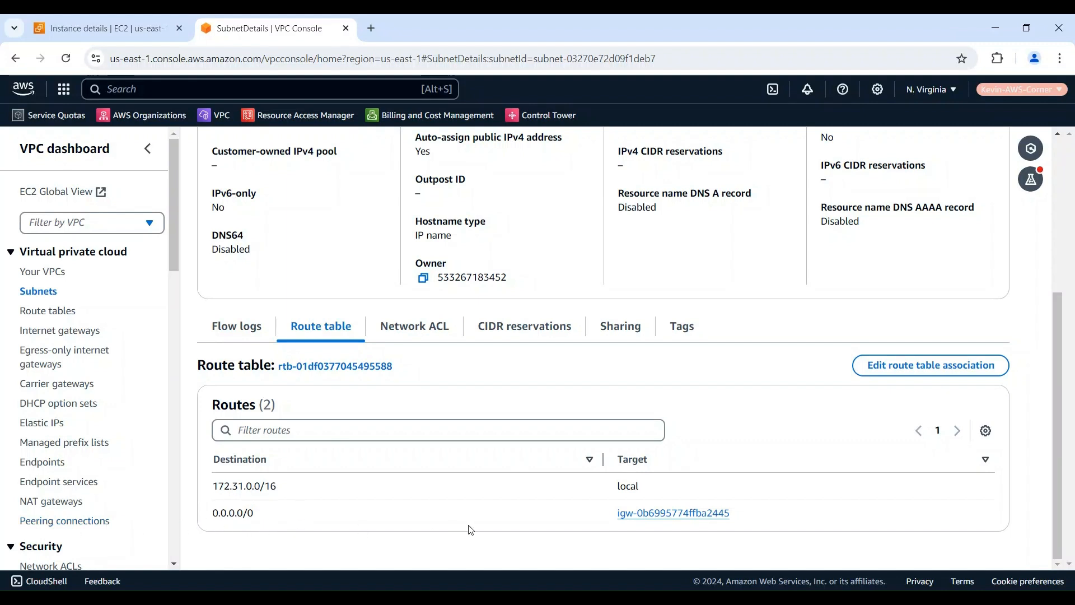
{"action": "mouse_move", "coordinate": [203, 498]}
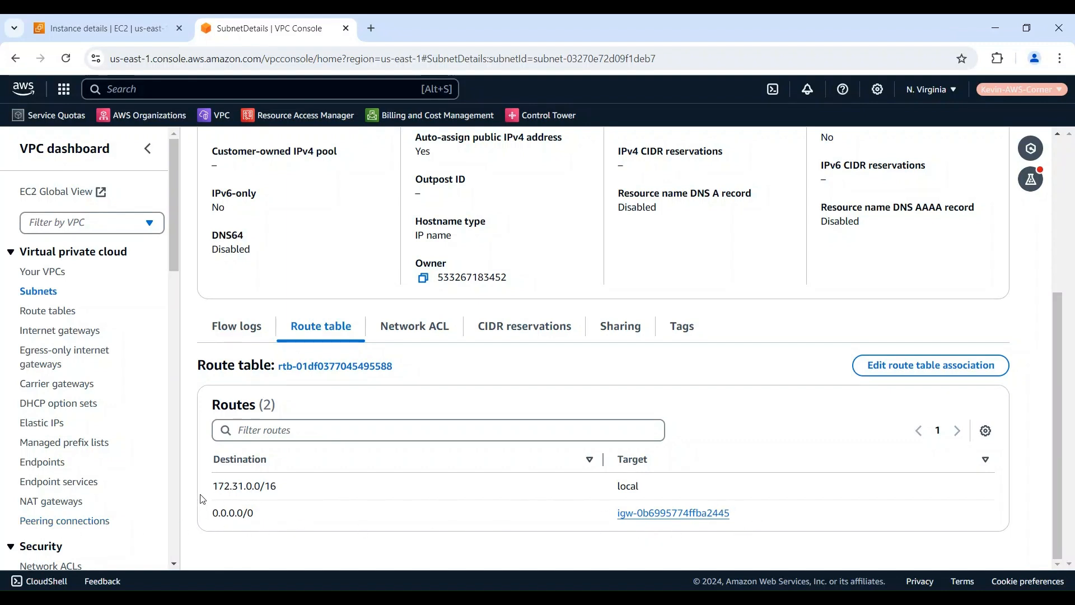
{"action": "mouse_move", "coordinate": [566, 524]}
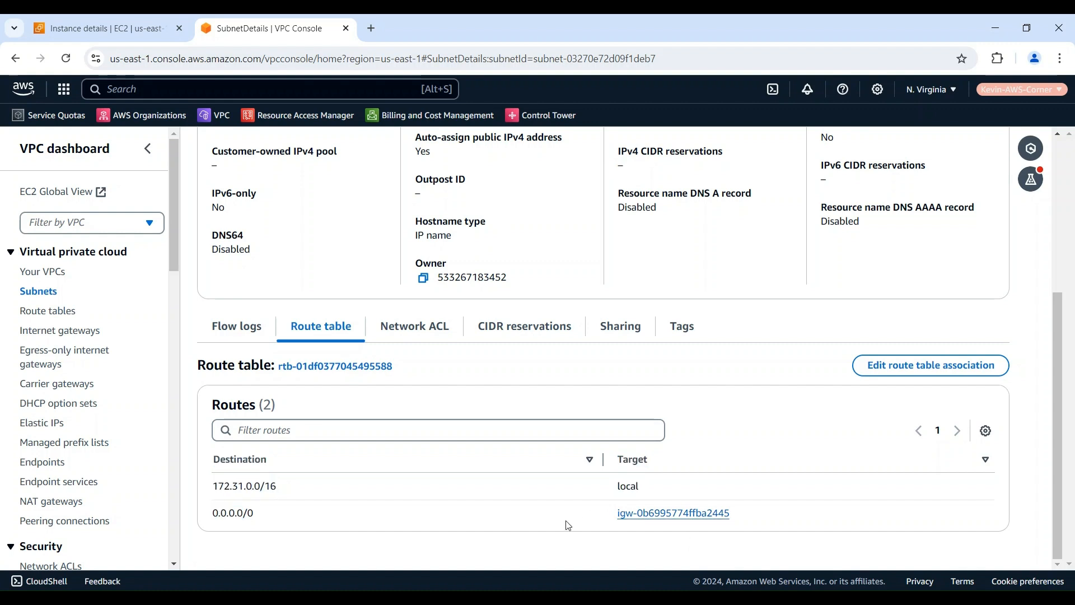